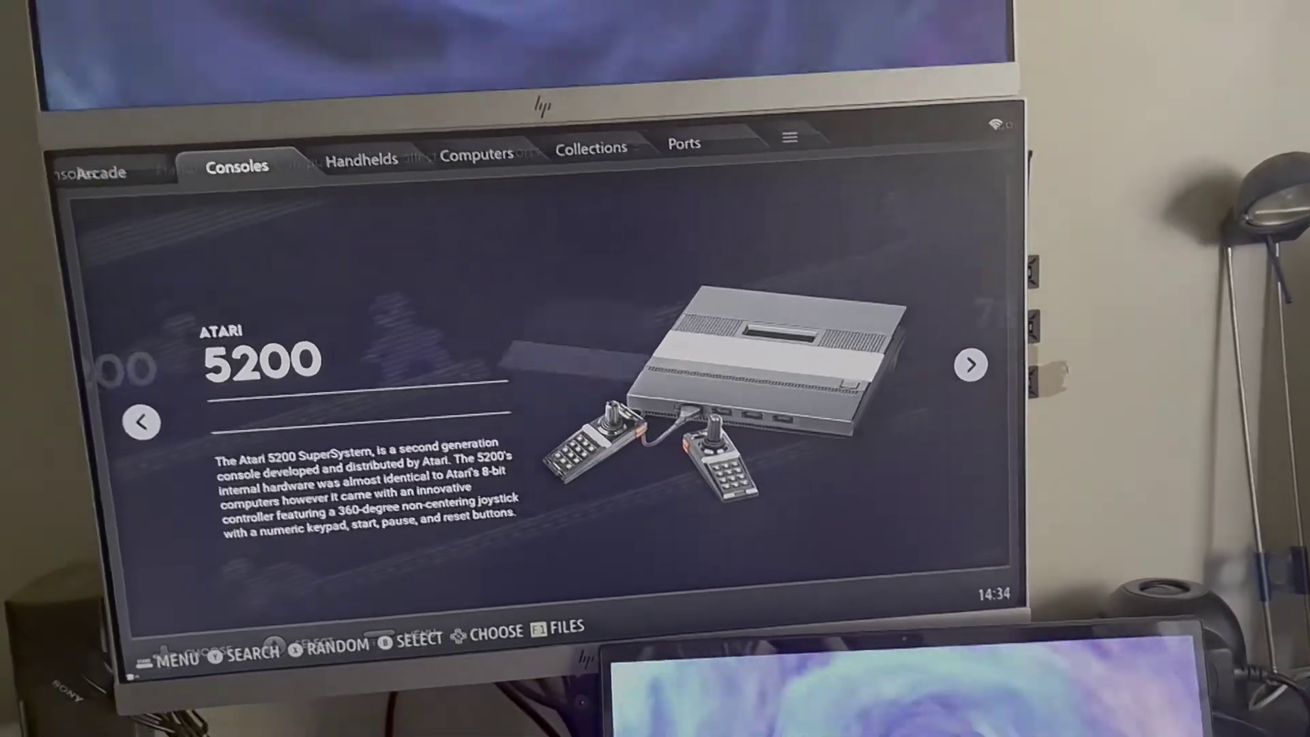
# Page forward on the Consoles tab from Atari 5200 to the Atari 7800 system
pyautogui.click(972, 362)
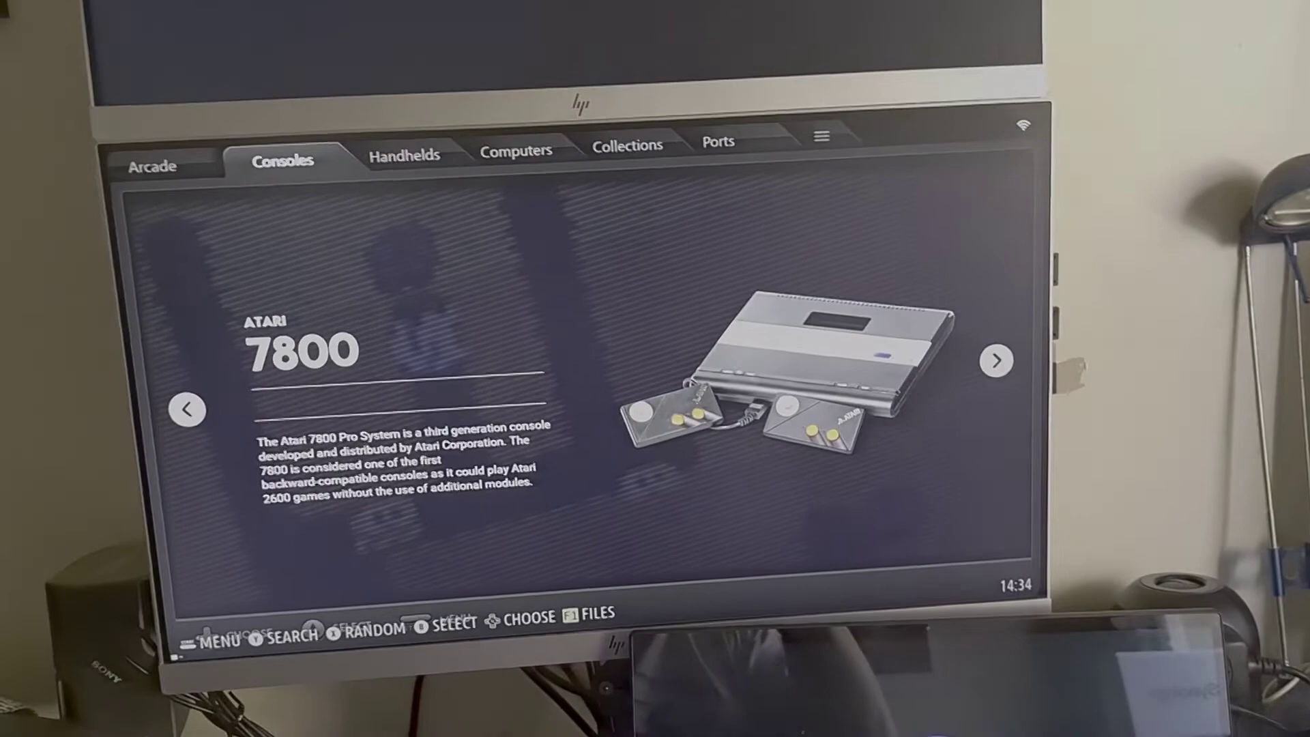